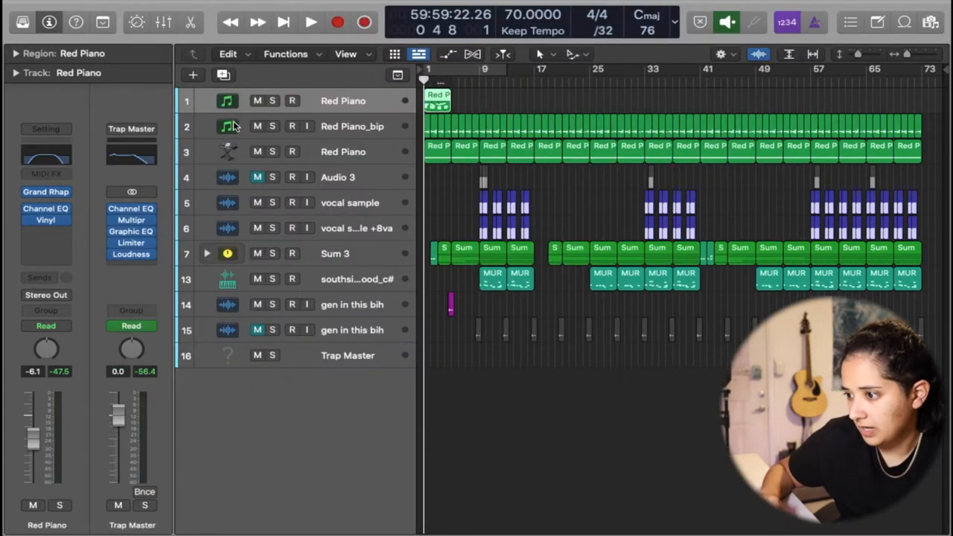
Step: Review the Red Piano's Vinyl plug-in settings, then solo the track and enlarge the track heights
{"action": "left_click", "coordinate": [45, 209]}
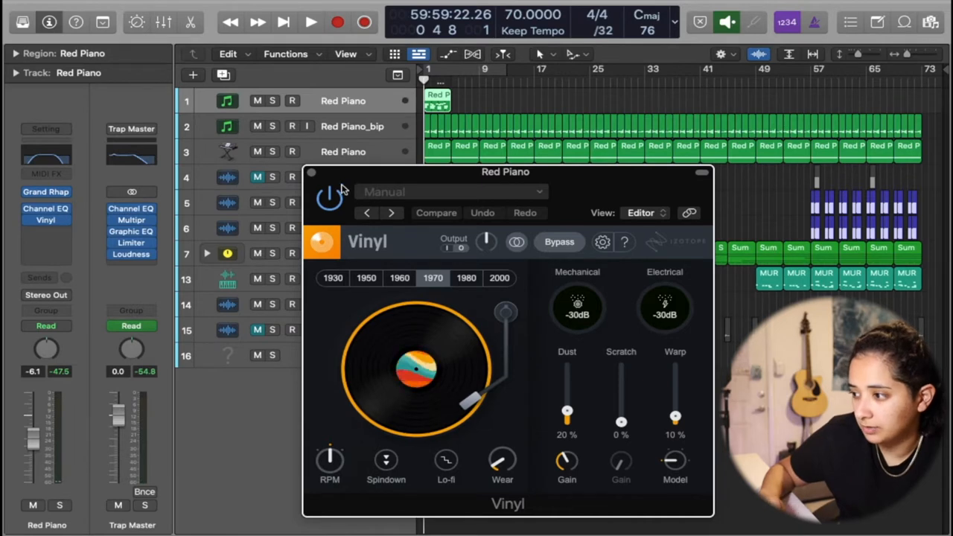
{"action": "left_click", "coordinate": [272, 101]}
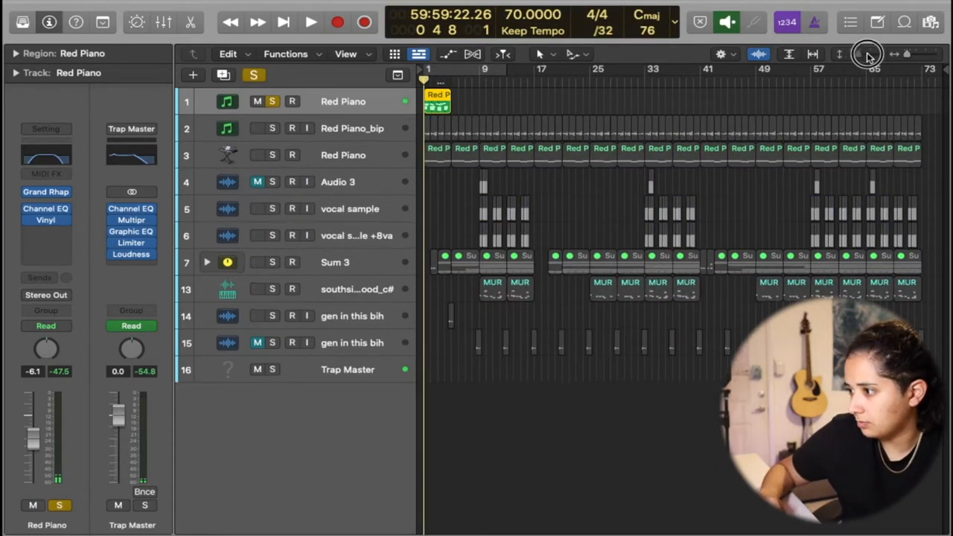
{"action": "left_click", "coordinate": [310, 22]}
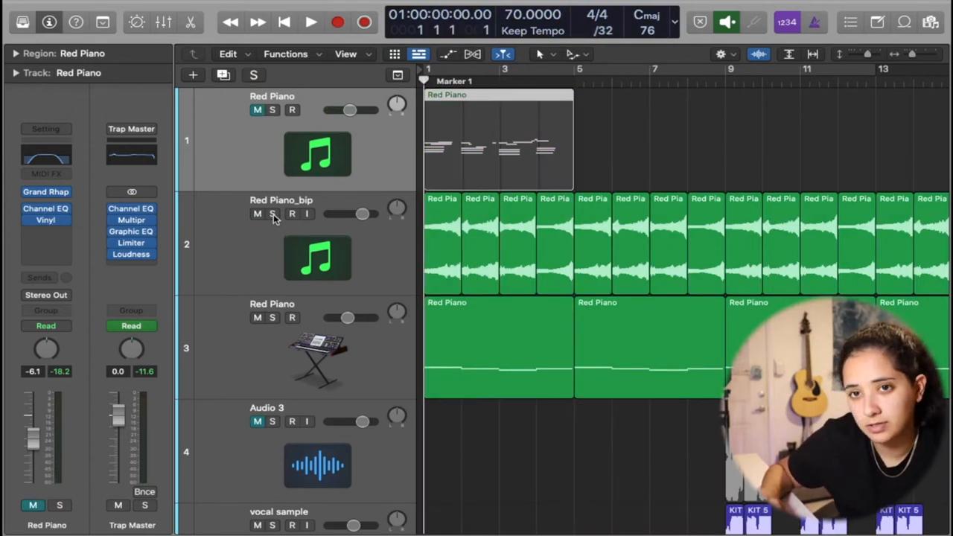
Step: Solo Red Piano_bip and check its Compressor insert settings in the channel strip
{"action": "left_click", "coordinate": [292, 214]}
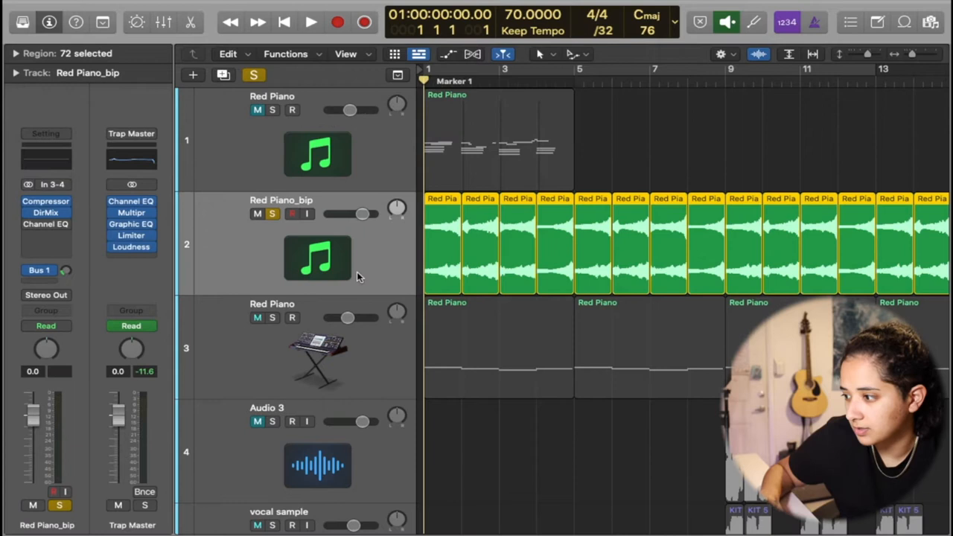
{"action": "left_click", "coordinate": [310, 22]}
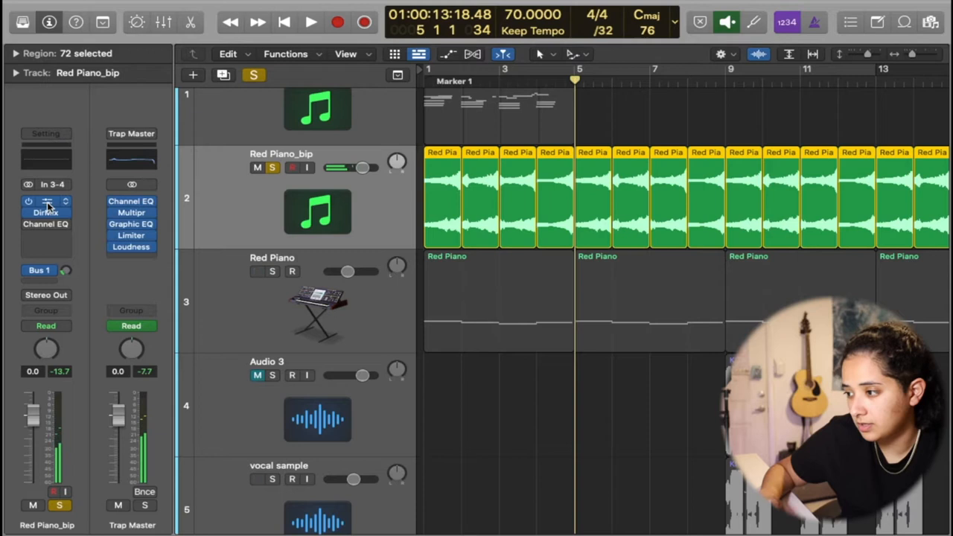
{"action": "left_click", "coordinate": [44, 202]}
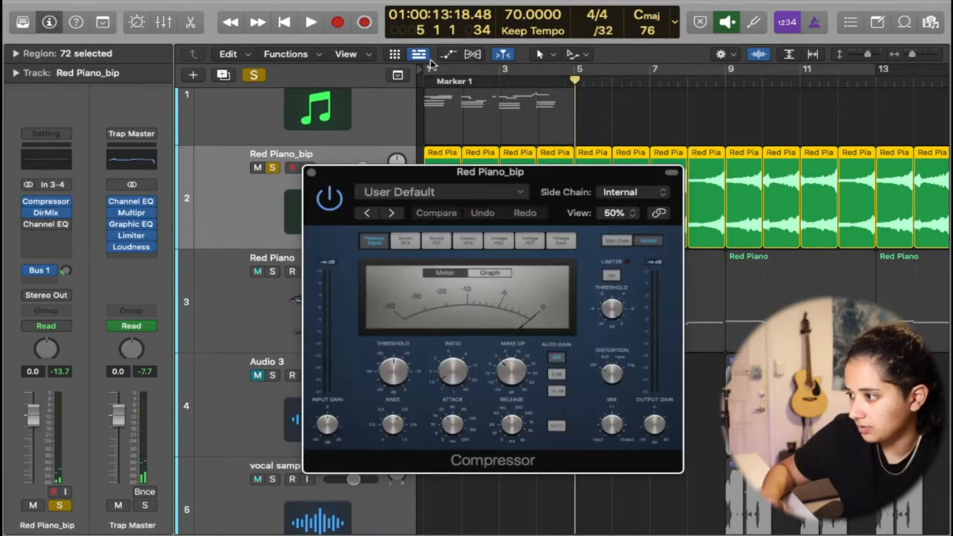
{"action": "left_click", "coordinate": [310, 22]}
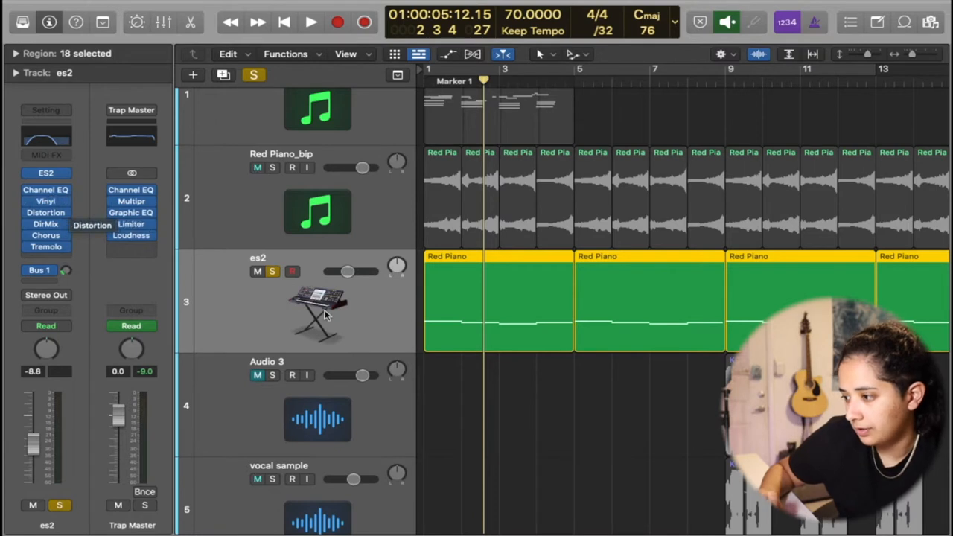
{"action": "mouse_move", "coordinate": [399, 275]}
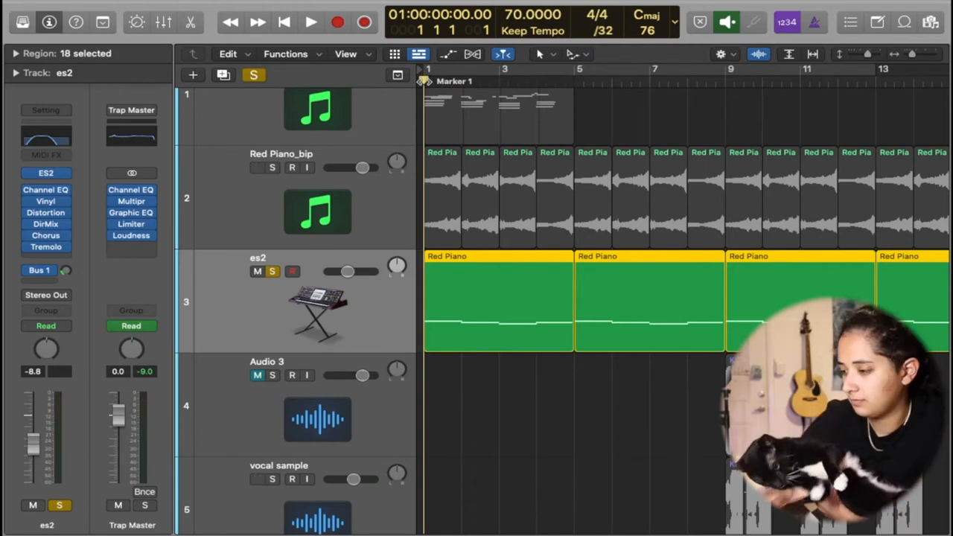
Step: Audition the soloed es2 synth track and look through its effect inserts
{"action": "left_click", "coordinate": [310, 23]}
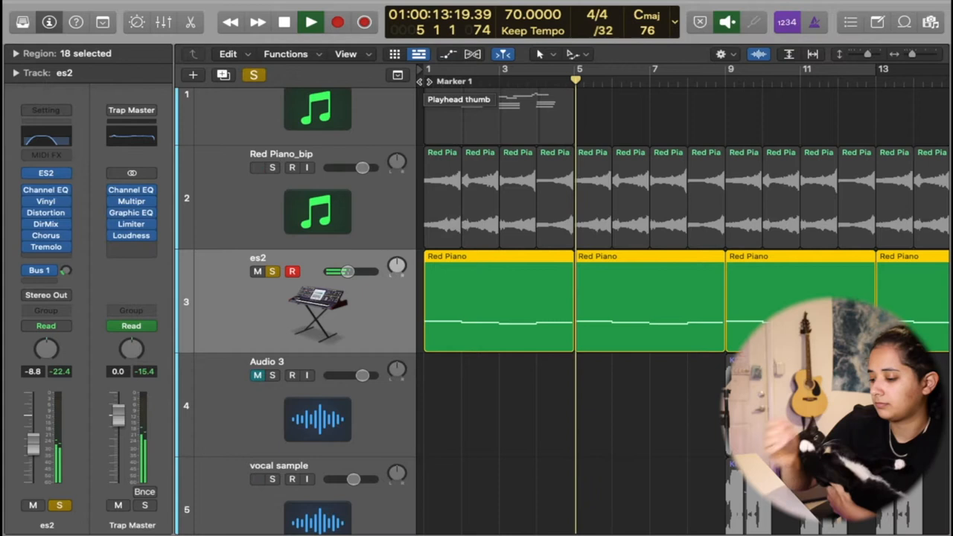
{"action": "left_click", "coordinate": [310, 22]}
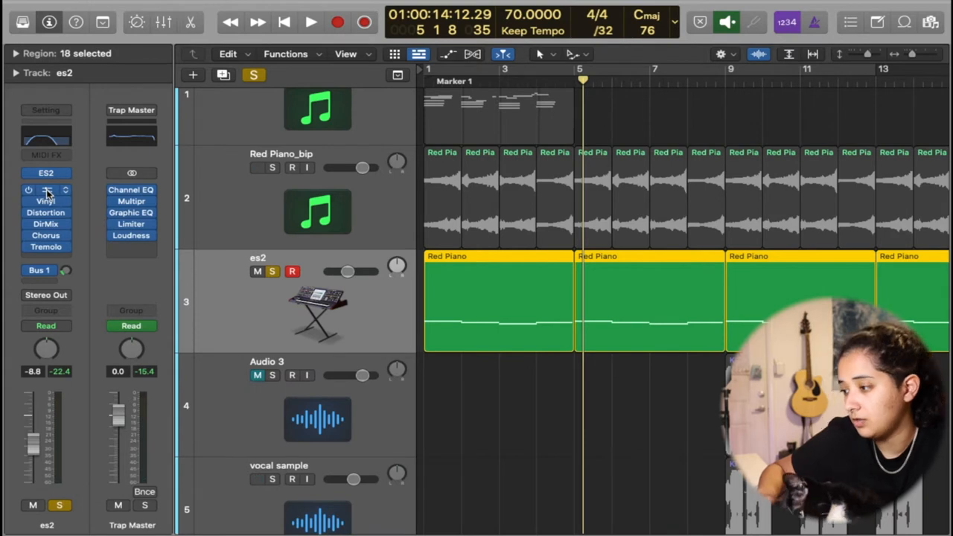
{"action": "left_click", "coordinate": [44, 191]}
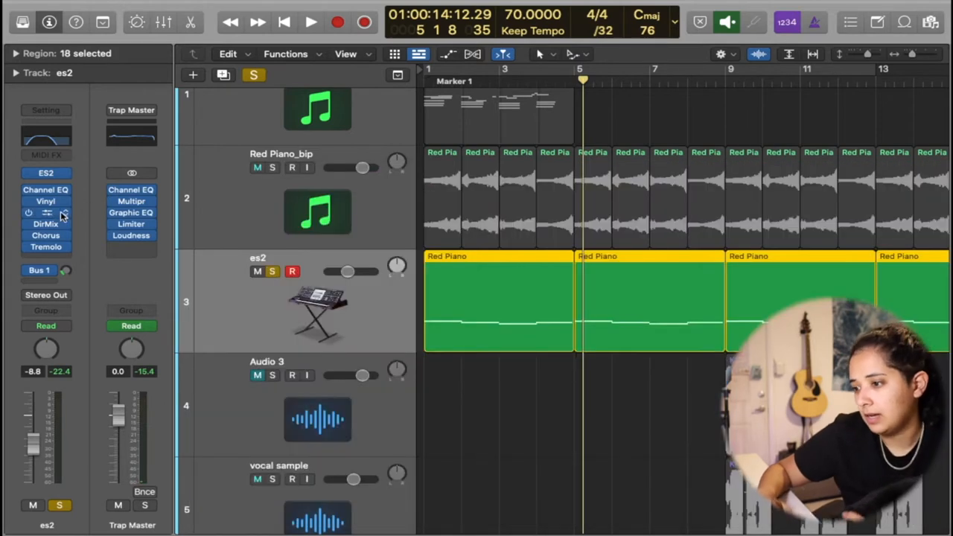
{"action": "left_click", "coordinate": [44, 212]}
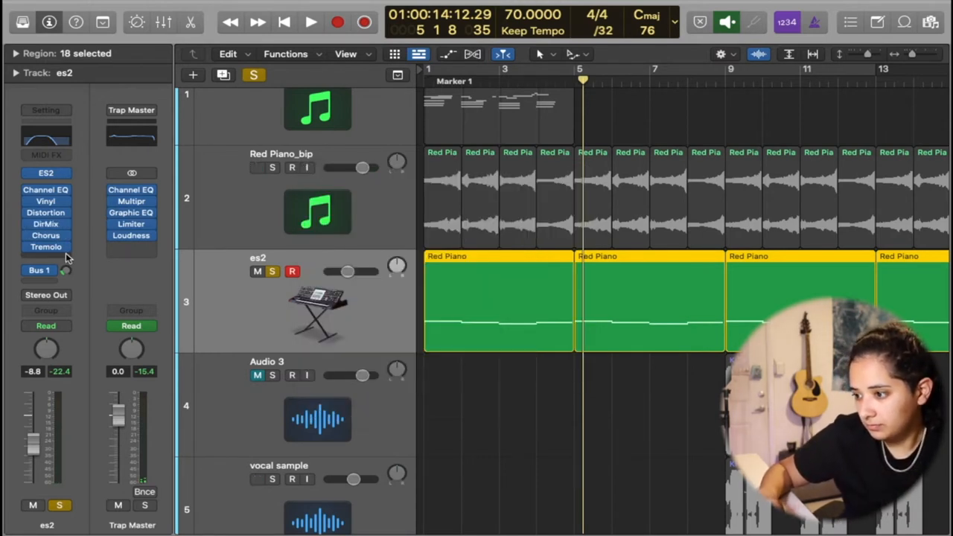
Step: Check the es2 Chorus settings, then unsolo it and bring Audio 3 into view
{"action": "left_click", "coordinate": [45, 235]}
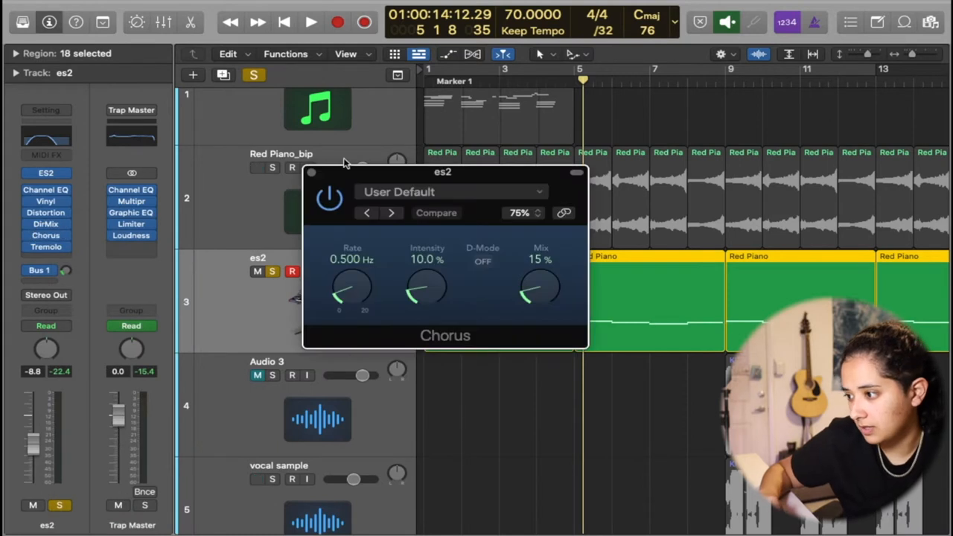
{"action": "left_click", "coordinate": [46, 247]}
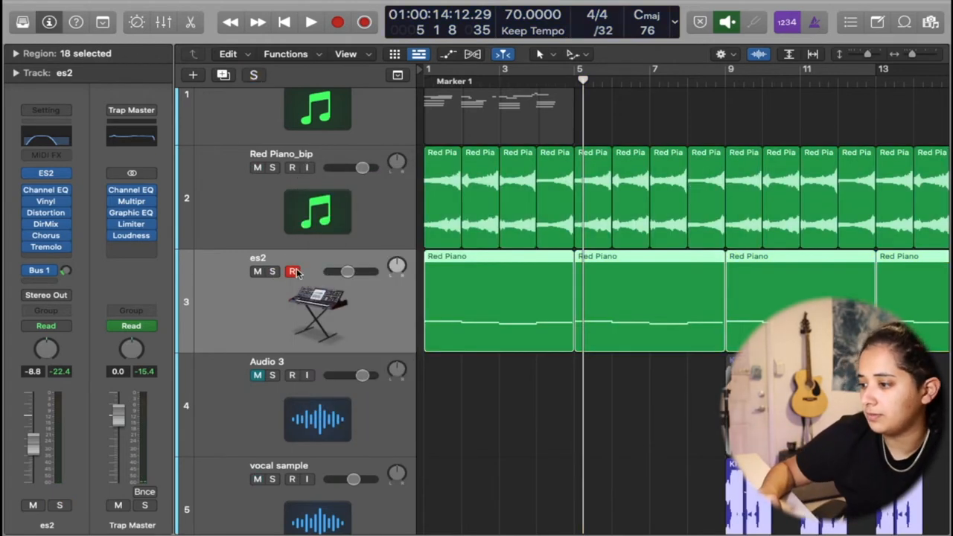
{"action": "scroll", "scroll_direction": "down", "scroll_amount": 3}
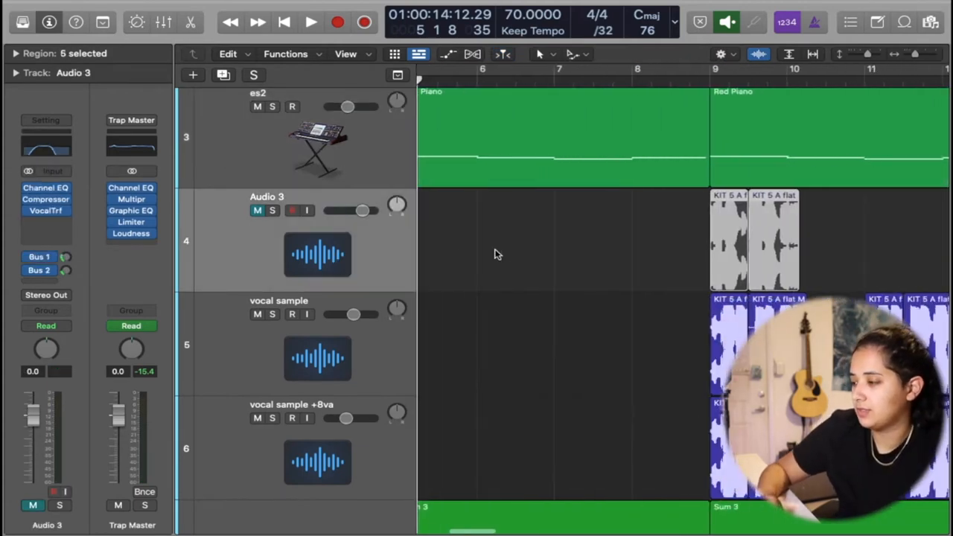
Step: Solo the Audio 3 vocal chop and look over its insert chain
{"action": "left_click", "coordinate": [310, 22]}
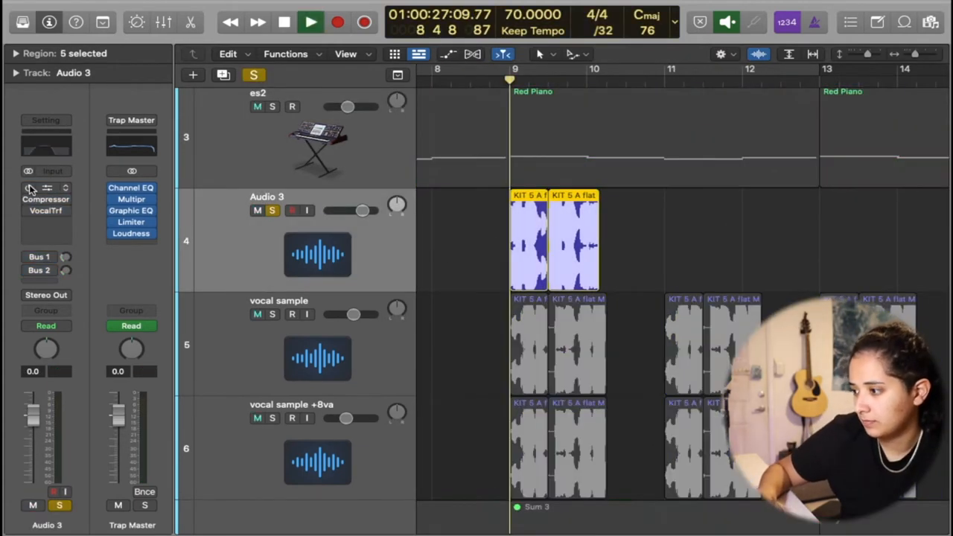
{"action": "left_click", "coordinate": [310, 23]}
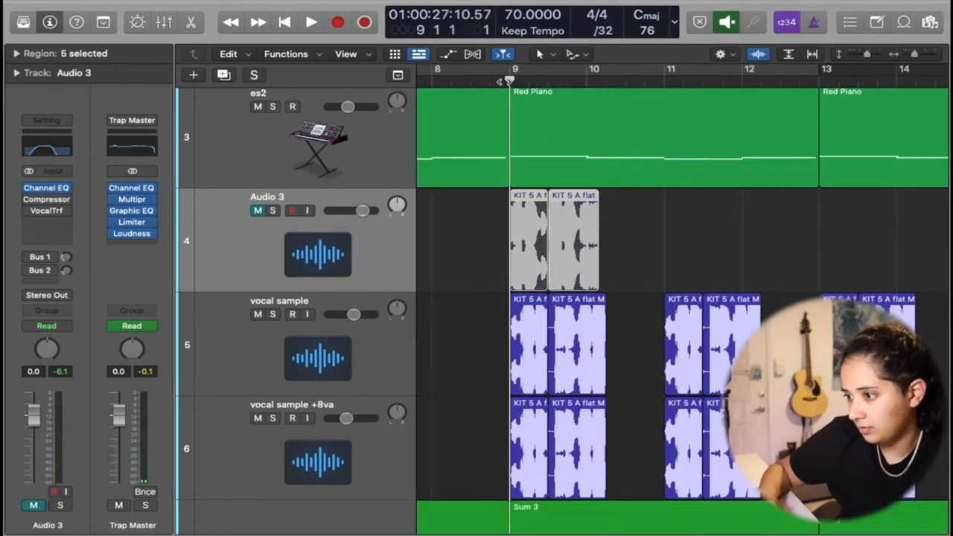
{"action": "left_click", "coordinate": [47, 187]}
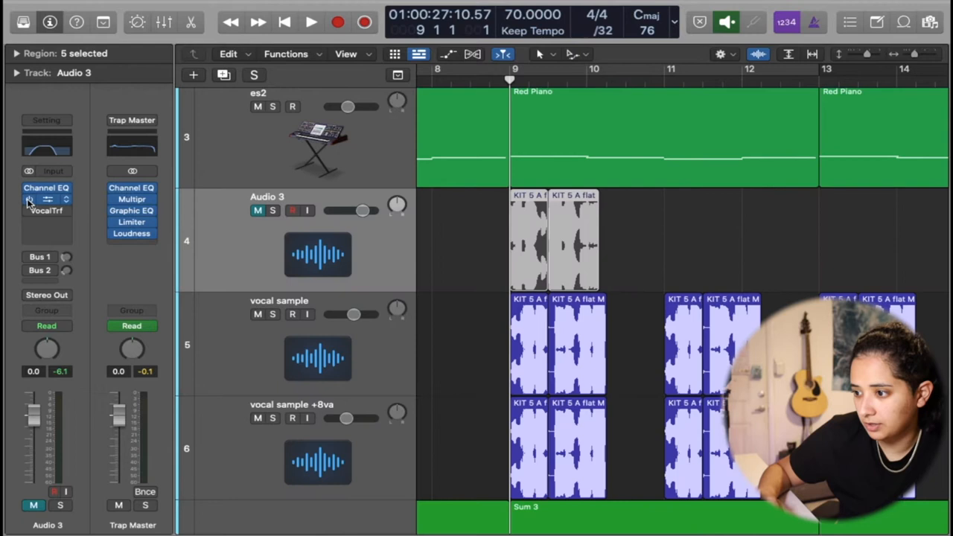
Step: Review Audio 3's Vocal Transformer settings and play the vocal chops back
{"action": "left_click", "coordinate": [46, 211]}
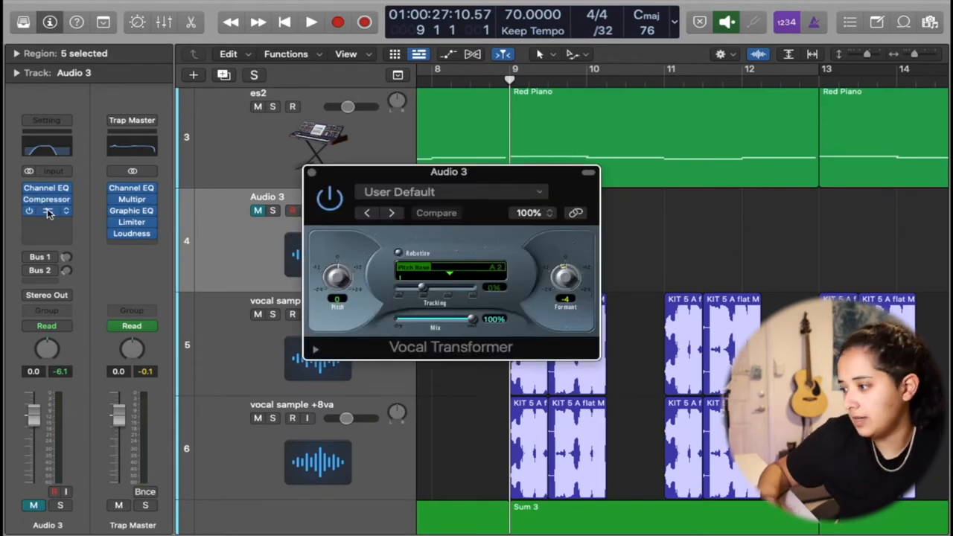
{"action": "left_click", "coordinate": [47, 211]}
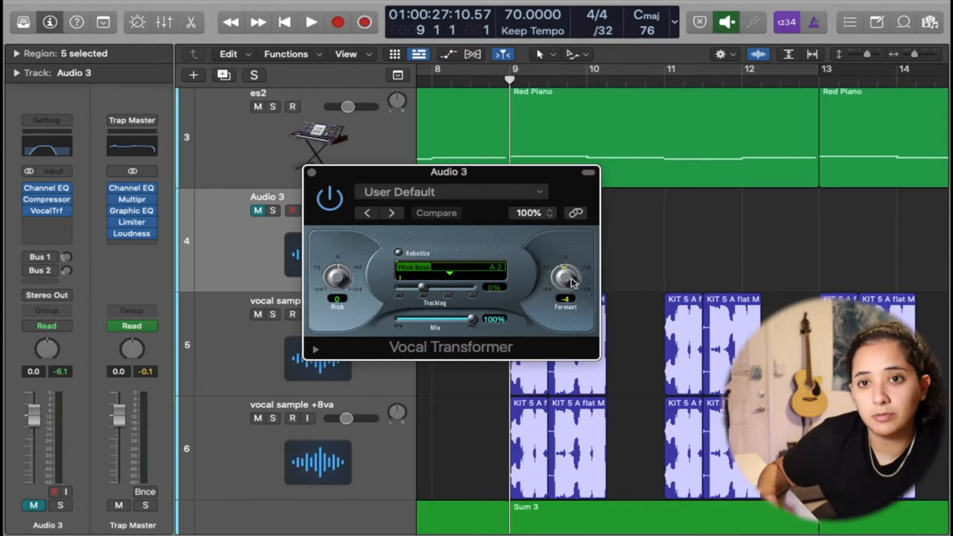
{"action": "mouse_move", "coordinate": [306, 191]}
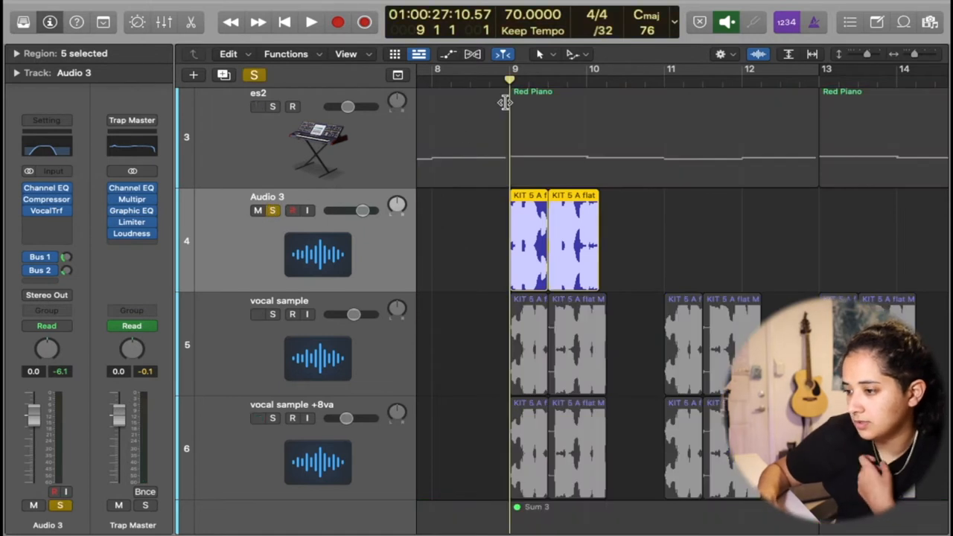
{"action": "left_click", "coordinate": [309, 22]}
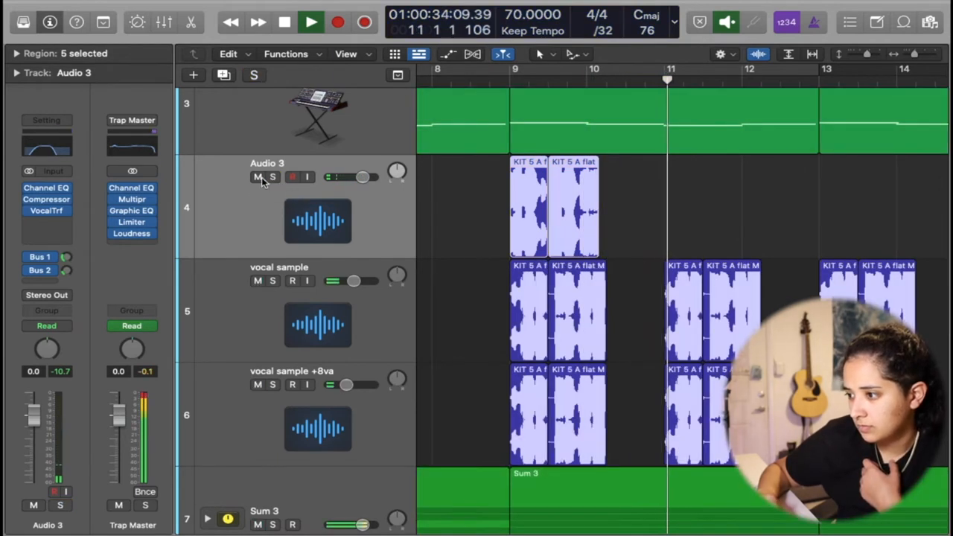
Step: Stop the Audio 3 preview and select the vocal sample +8va track to show its inserts
{"action": "left_click", "coordinate": [257, 176]}
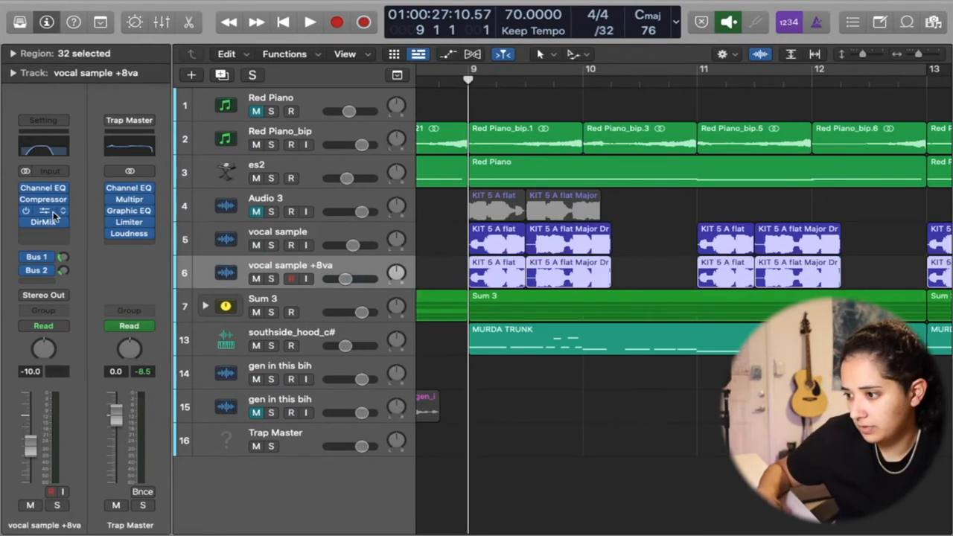
{"action": "left_click", "coordinate": [41, 210]}
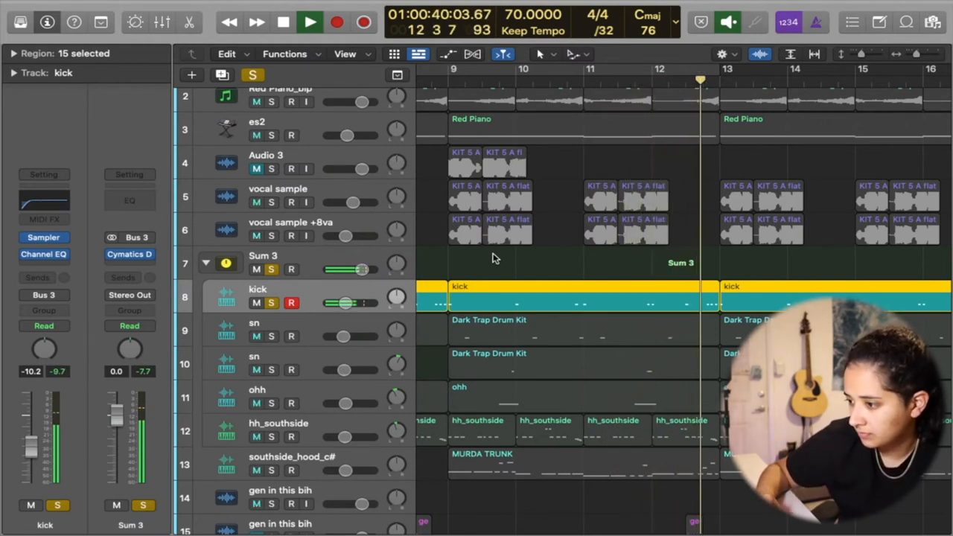
Step: Stop the kick playback and unsolo the kick track in the Sum 3 drum stack
{"action": "left_click", "coordinate": [310, 22]}
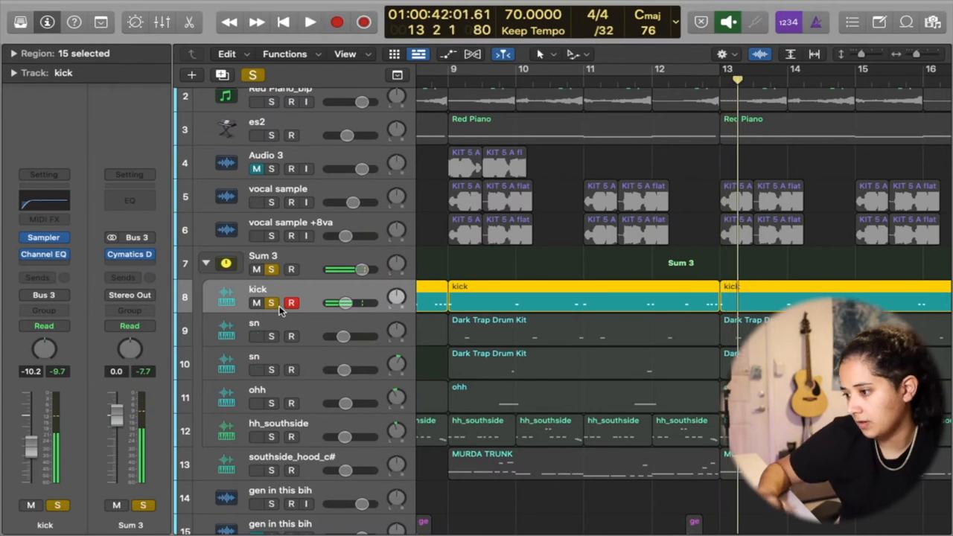
{"action": "left_click", "coordinate": [256, 331]}
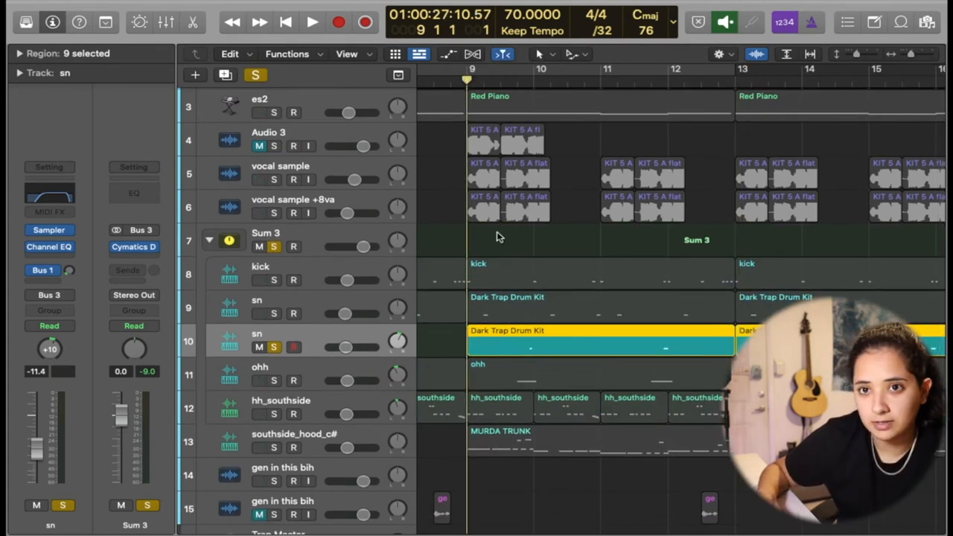
Step: Unsolo the snare and play the whole Sum 3 drum section together
{"action": "left_click", "coordinate": [312, 23]}
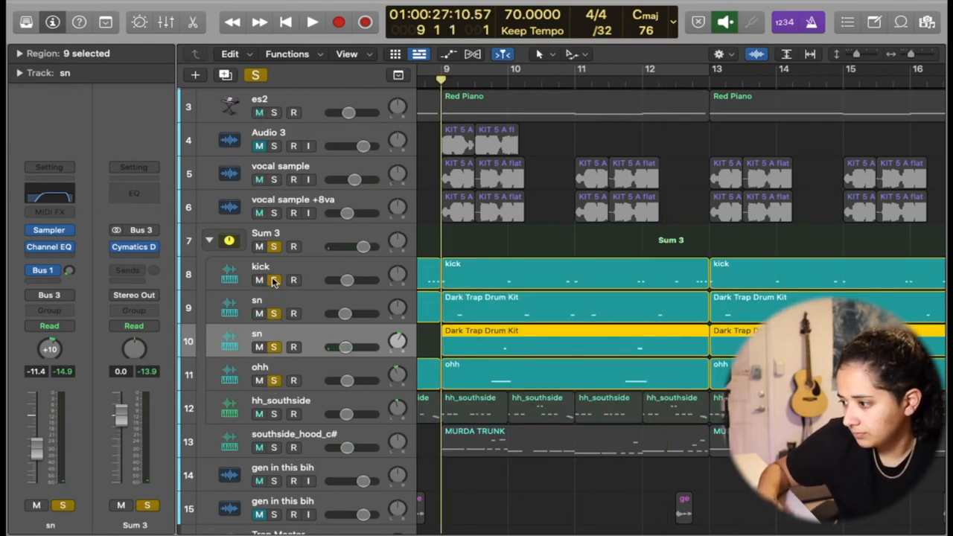
{"action": "left_click", "coordinate": [311, 22]}
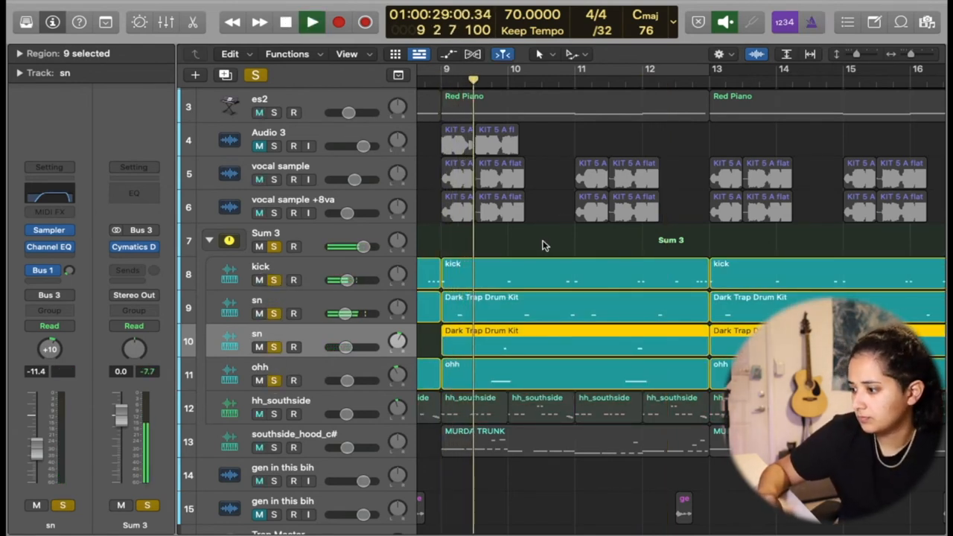